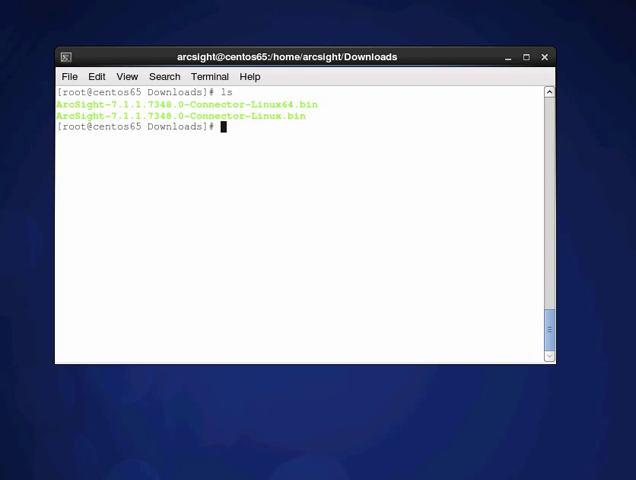
# Step: Run ./ArcSight-7.2.1.7348.0-Connector-Linux64.bin from the Downloads folder to start the installer
pyautogui.write('>')
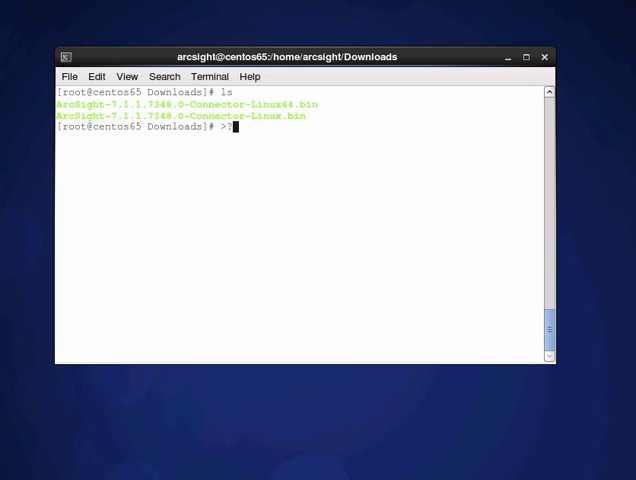
pyautogui.write('./A')
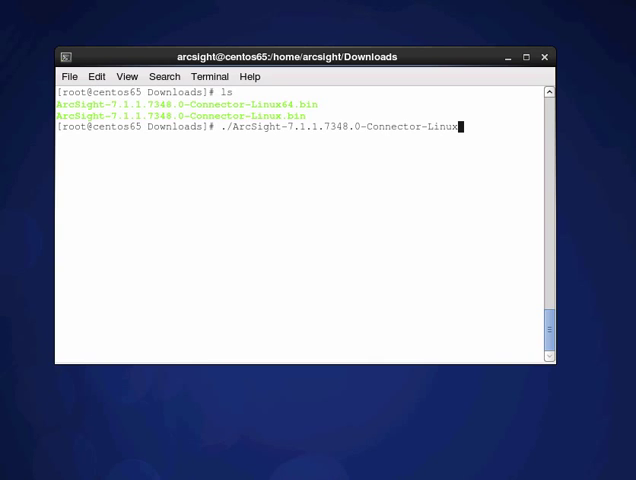
pyautogui.write('64.bin')
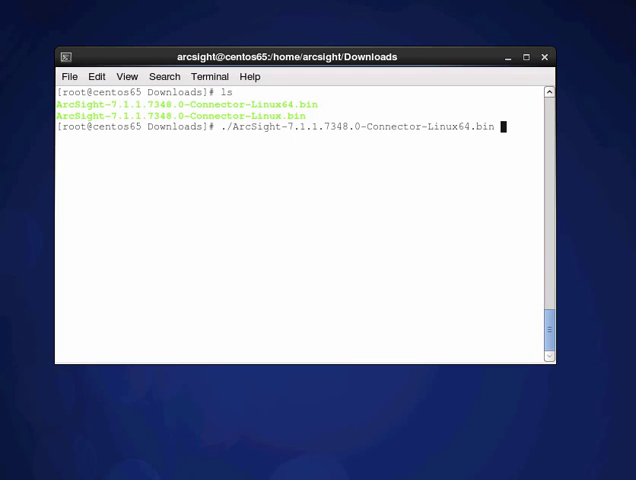
pyautogui.press('Return')
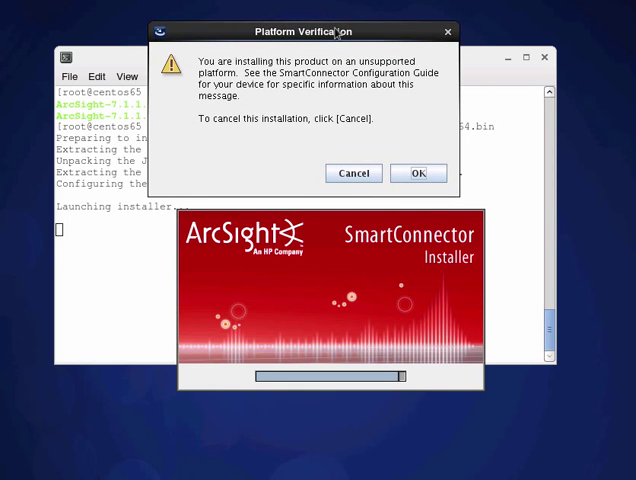
pyautogui.moveTo(292, 120)
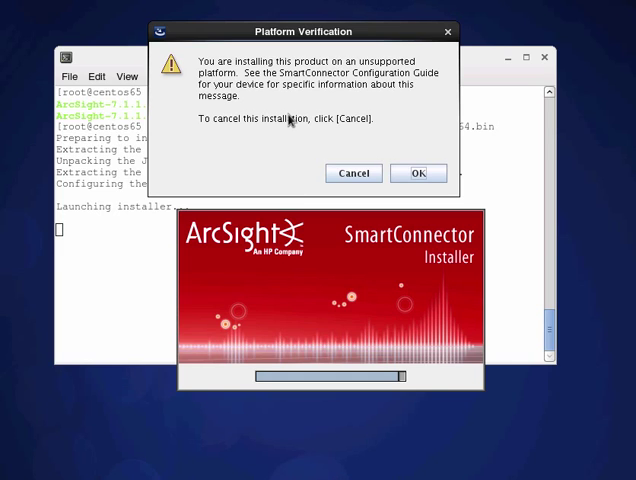
pyautogui.moveTo(284, 48)
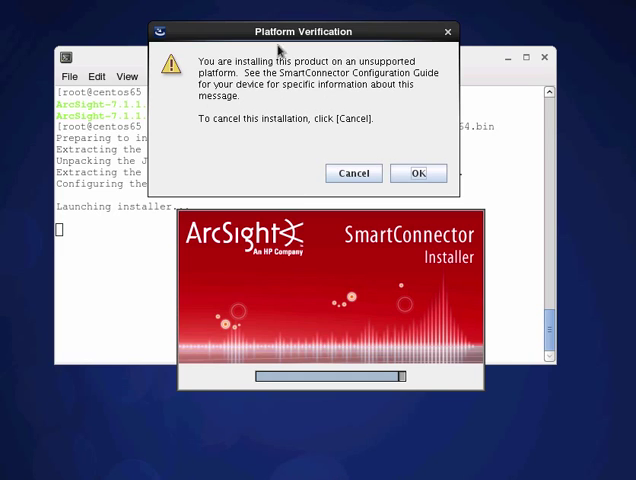
pyautogui.moveTo(240, 90)
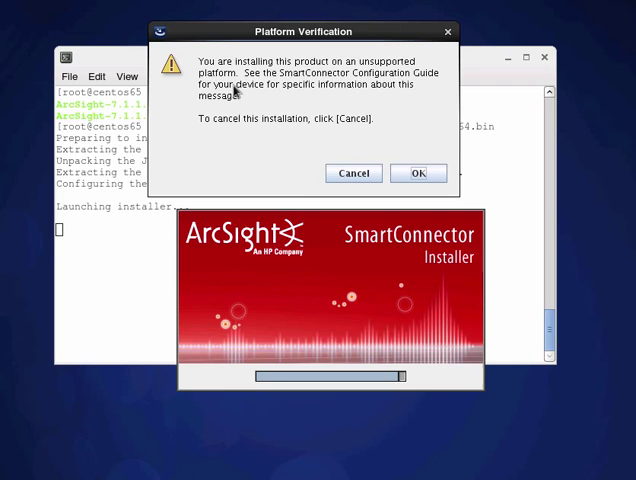
pyautogui.moveTo(304, 52)
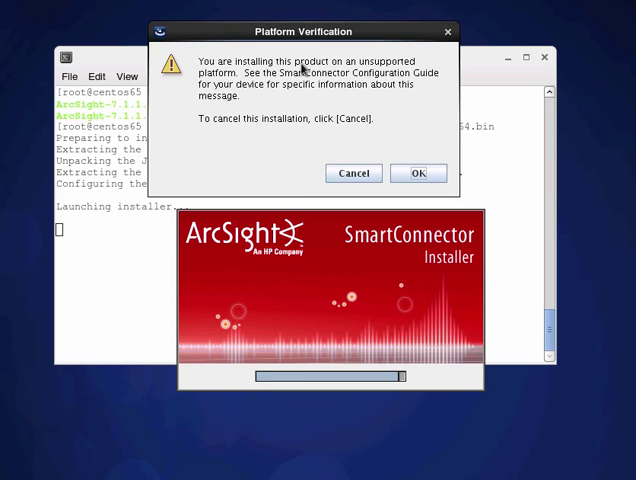
pyautogui.moveTo(410, 154)
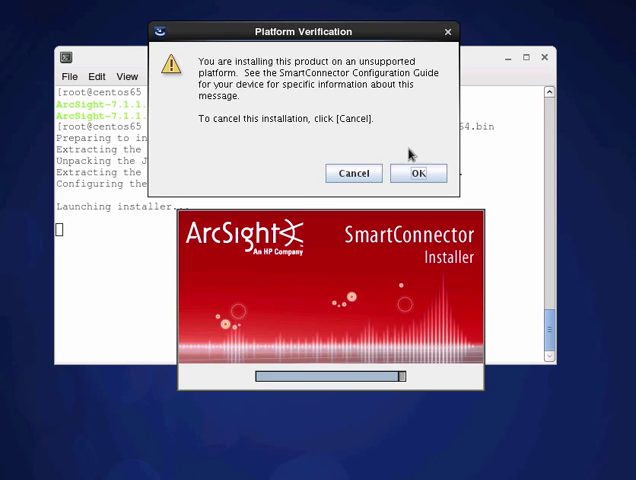
pyautogui.moveTo(340, 110)
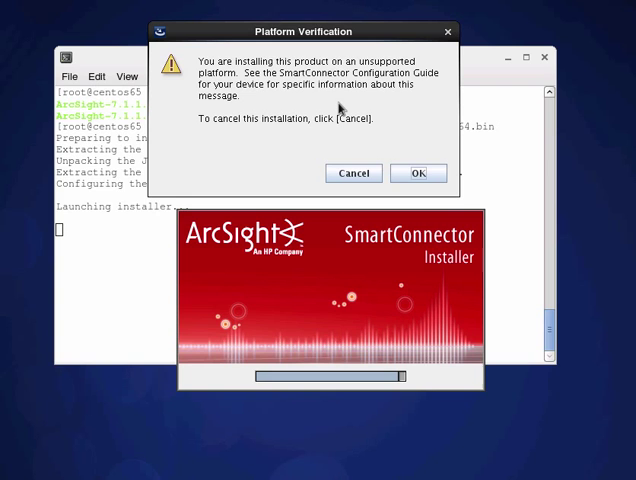
# Step: Accept the unsupported-platform warning with OK to reach the Introduction page
pyautogui.click(418, 172)
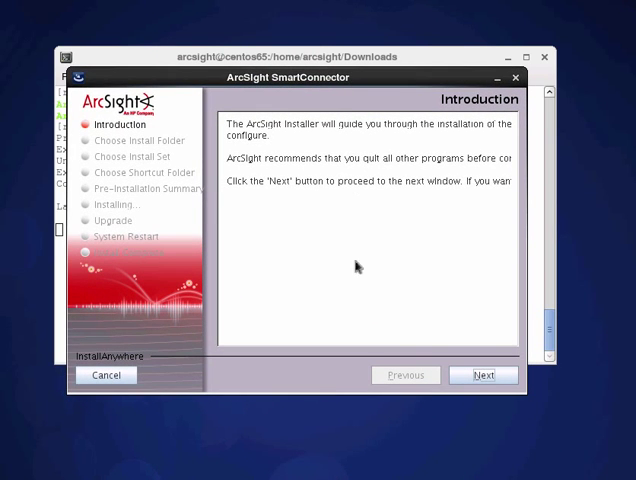
# Step: Enter /opt/arcsight/syslog as the install folder and continue to Choose Install Set
pyautogui.click(484, 376)
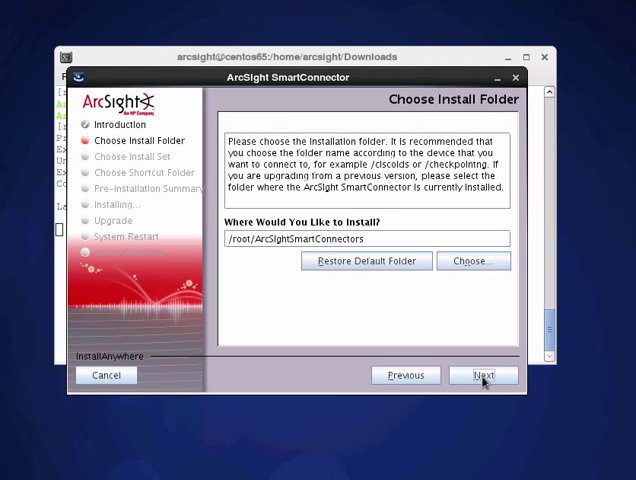
pyautogui.moveTo(366, 292)
pyautogui.write('/opt')
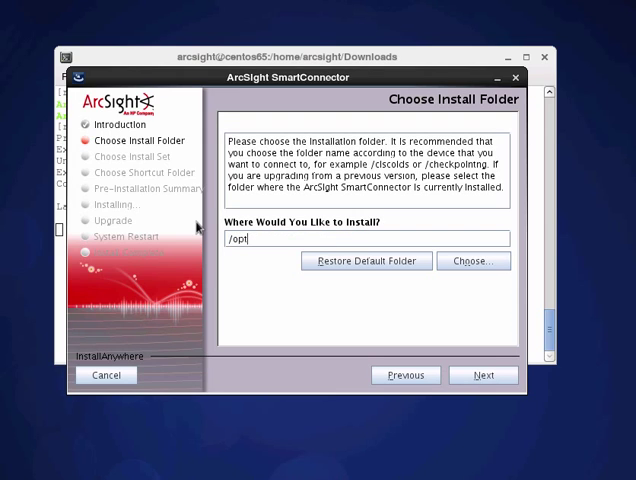
pyautogui.write('/')
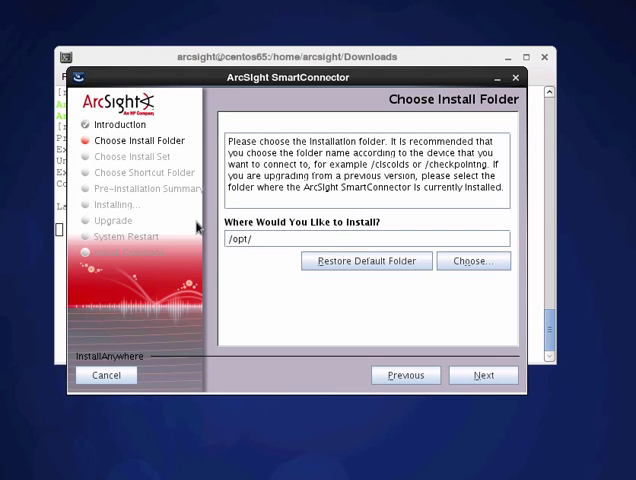
pyautogui.write('A')
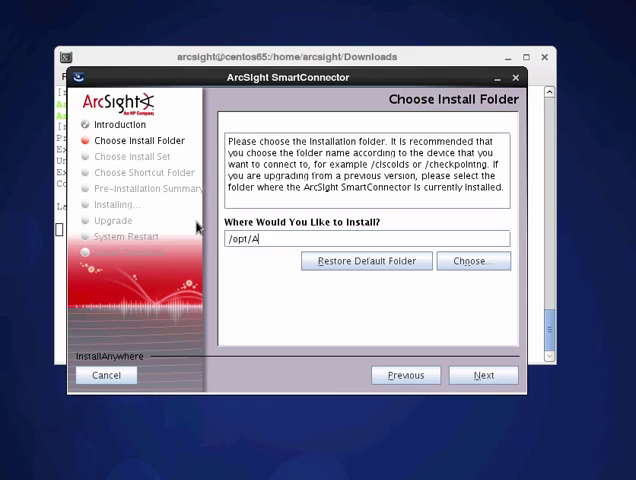
pyautogui.write('rcsight')
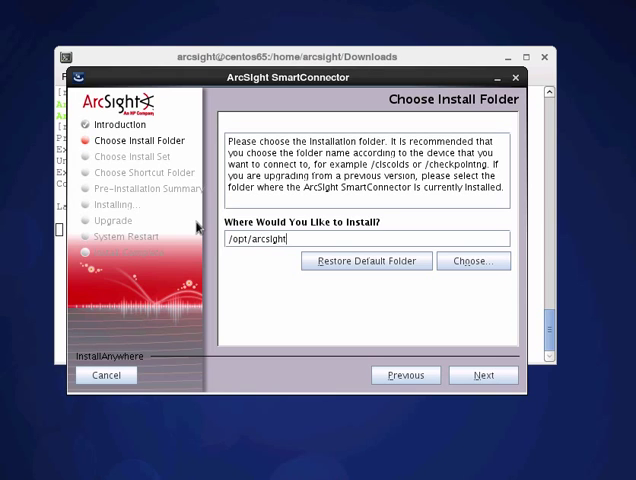
pyautogui.write('/')
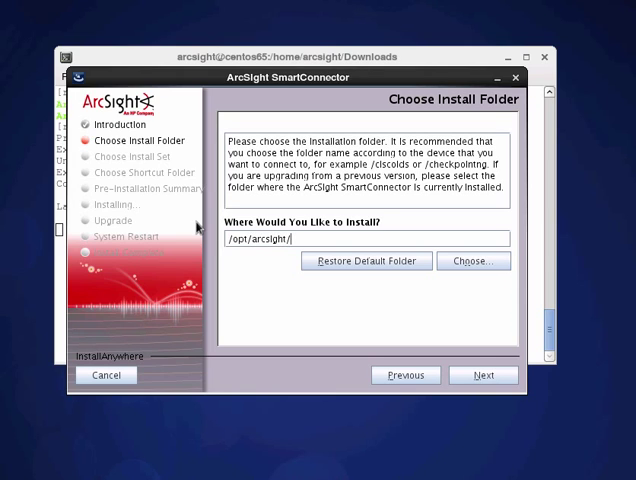
pyautogui.write('sysl')
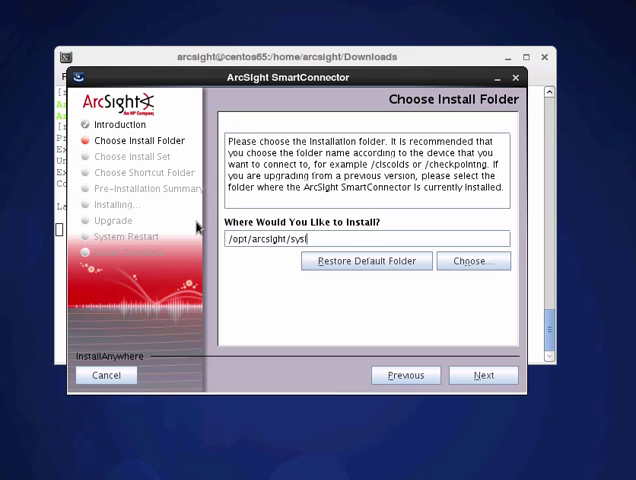
pyautogui.write('og')
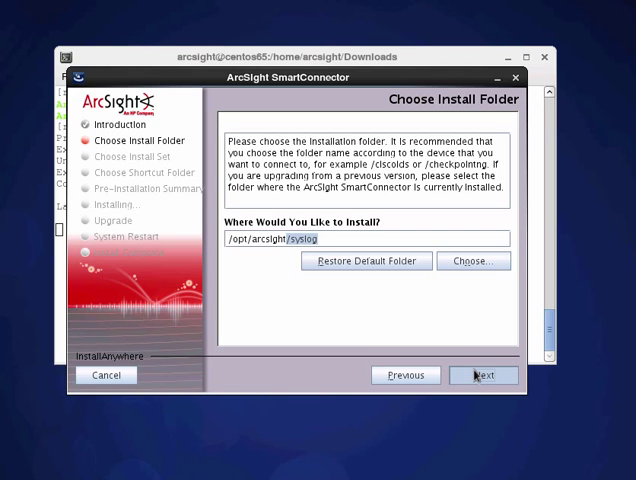
pyautogui.moveTo(300, 324)
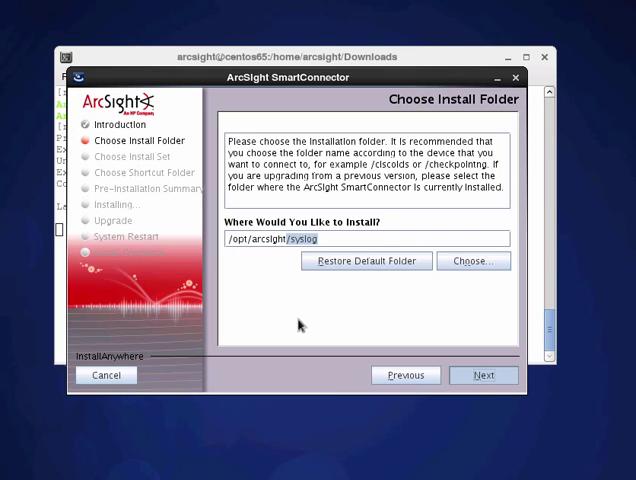
pyautogui.click(484, 376)
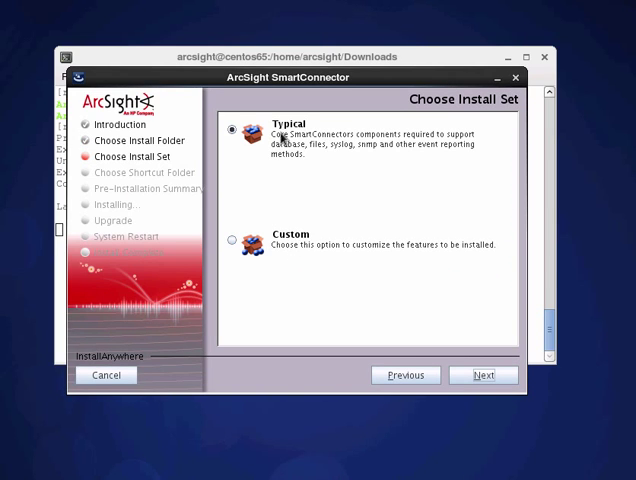
# Step: Keep the Typical install set, choose Don't create links, and start the installation
pyautogui.click(484, 376)
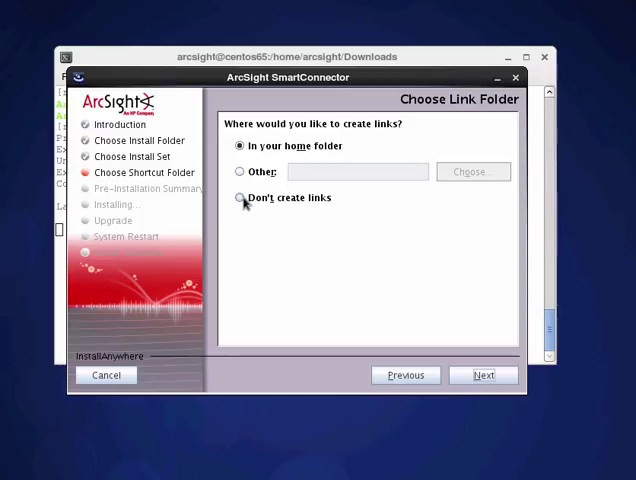
pyautogui.click(240, 198)
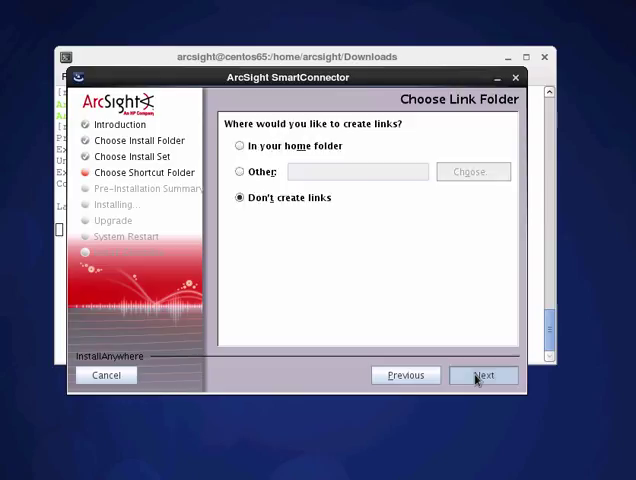
pyautogui.click(484, 376)
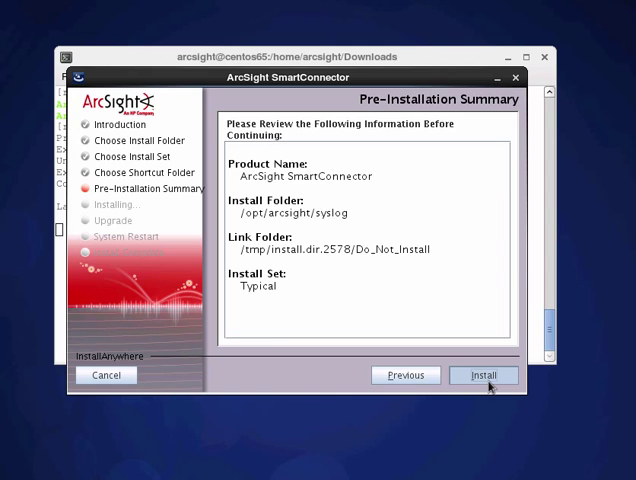
pyautogui.click(484, 376)
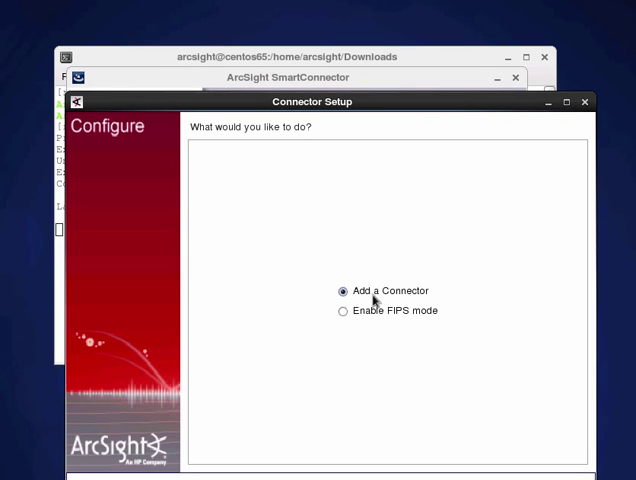
pyautogui.moveTo(444, 104)
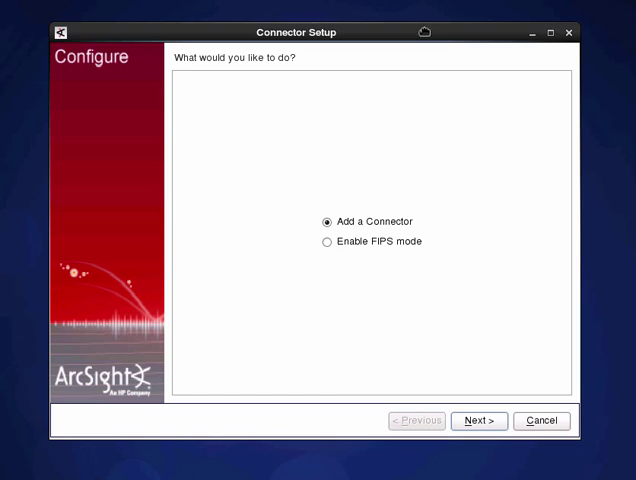
pyautogui.moveTo(348, 198)
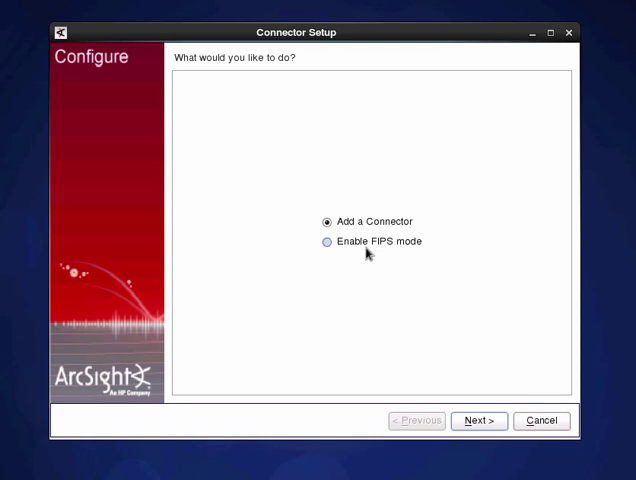
pyautogui.moveTo(400, 304)
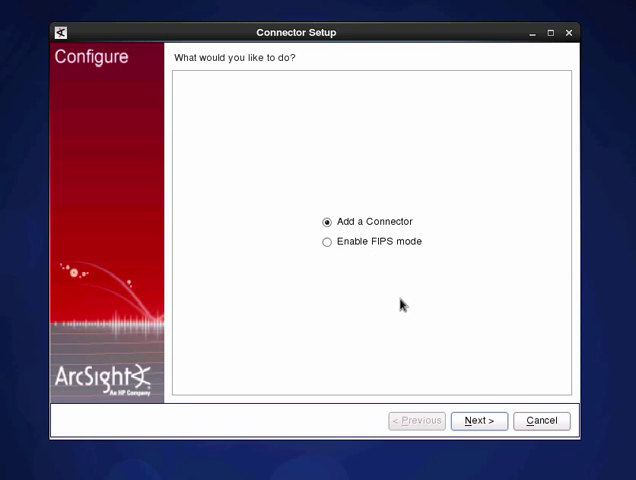
# Step: Keep Add a Connector selected and continue to the connector type choice
pyautogui.click(478, 420)
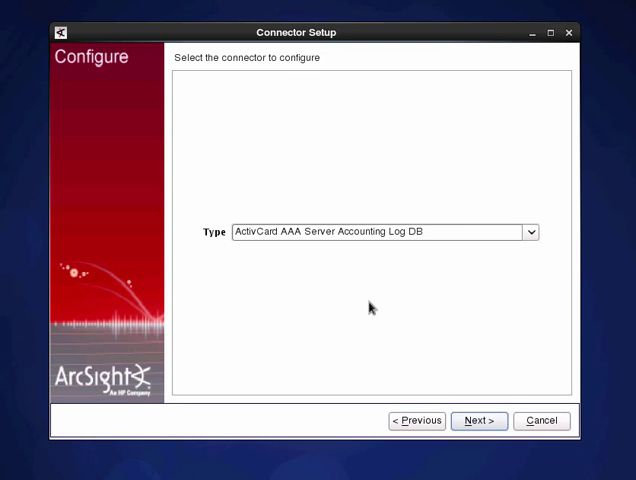
# Step: Select Syslog Daemon from the Type list and continue to its parameter details
pyautogui.click(532, 232)
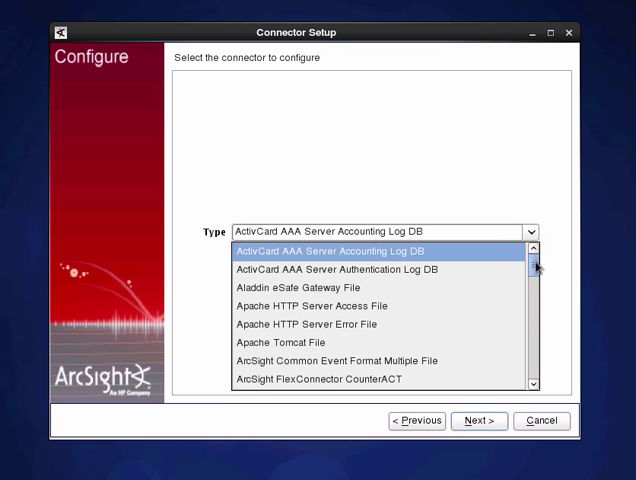
pyautogui.scroll(-3)
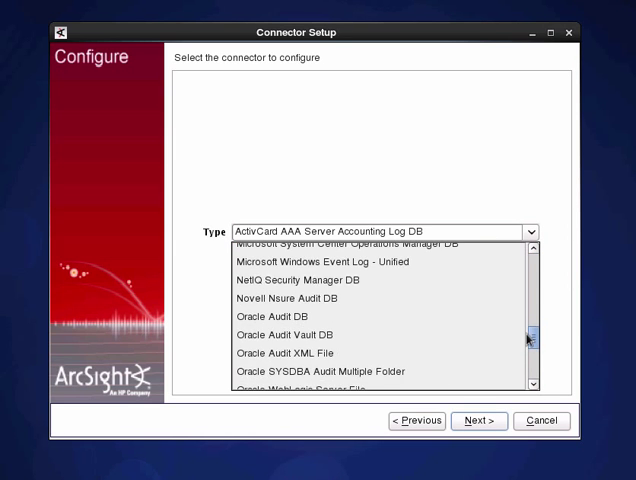
pyautogui.scroll(-3)
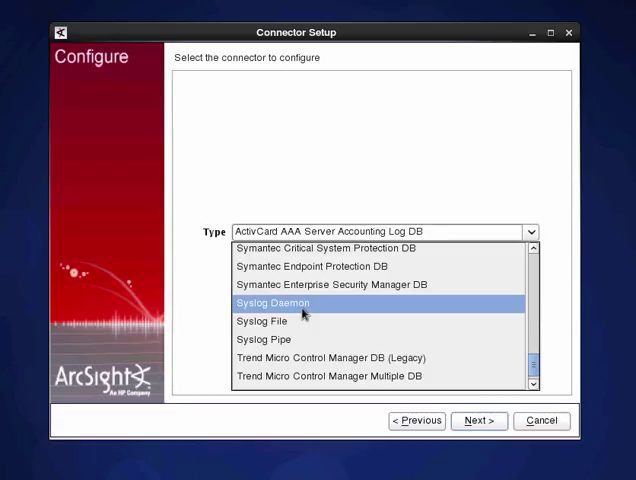
pyautogui.click(272, 302)
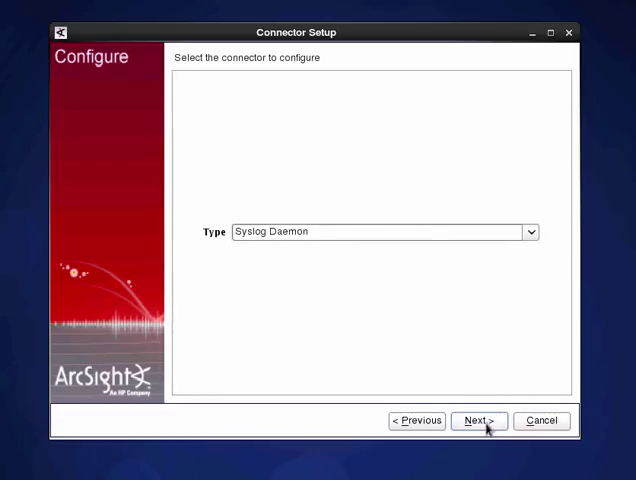
pyautogui.click(478, 420)
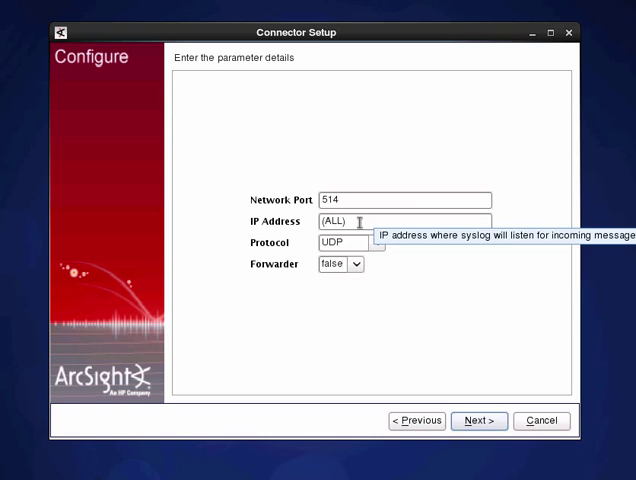
pyautogui.moveTo(352, 242)
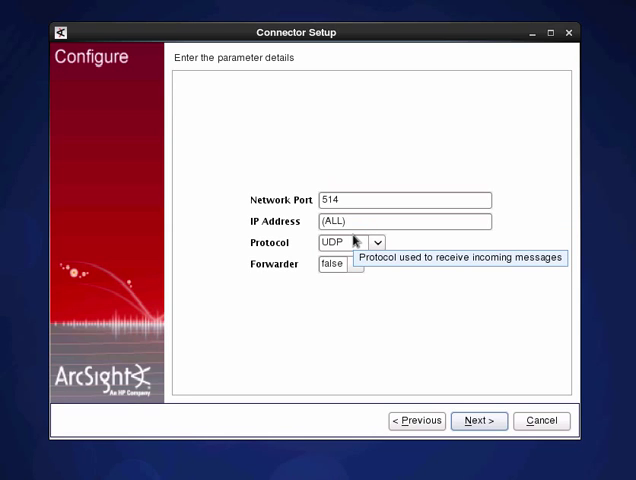
pyautogui.moveTo(352, 248)
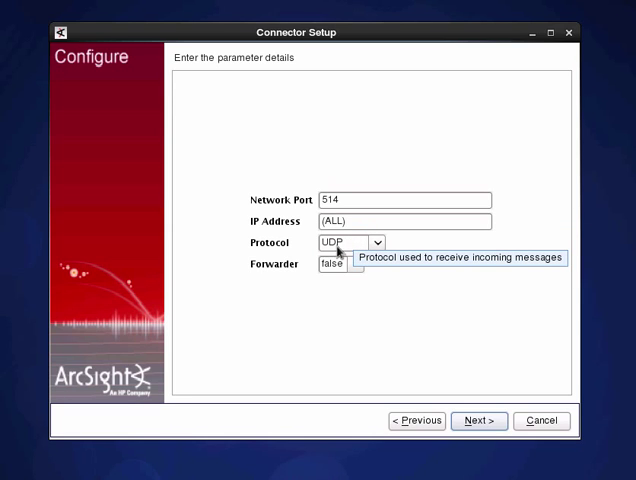
# Step: Keep port 514, UDP protocol and Forwarder false, then accept the syslog parameters
pyautogui.click(376, 242)
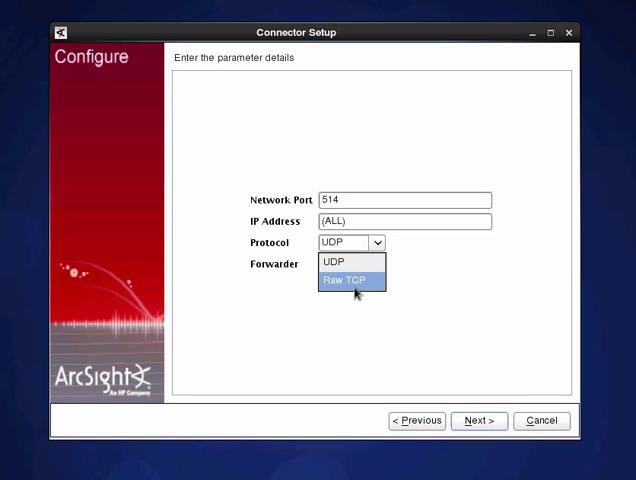
pyautogui.moveTo(338, 296)
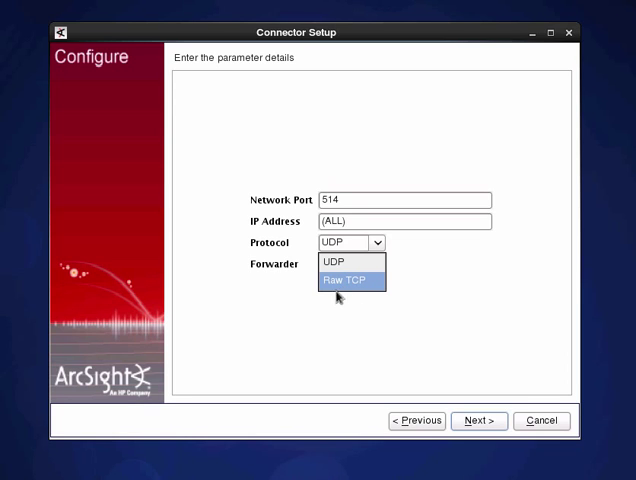
pyautogui.click(334, 260)
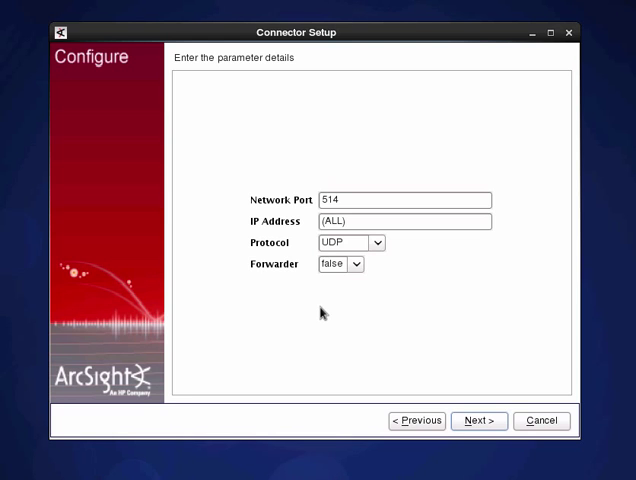
pyautogui.click(356, 264)
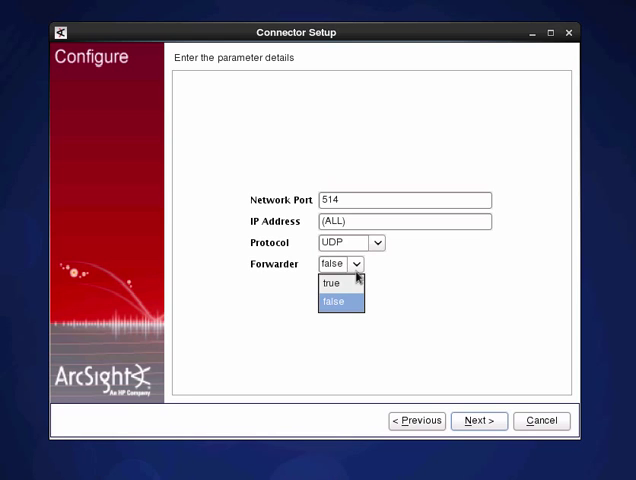
pyautogui.moveTo(308, 316)
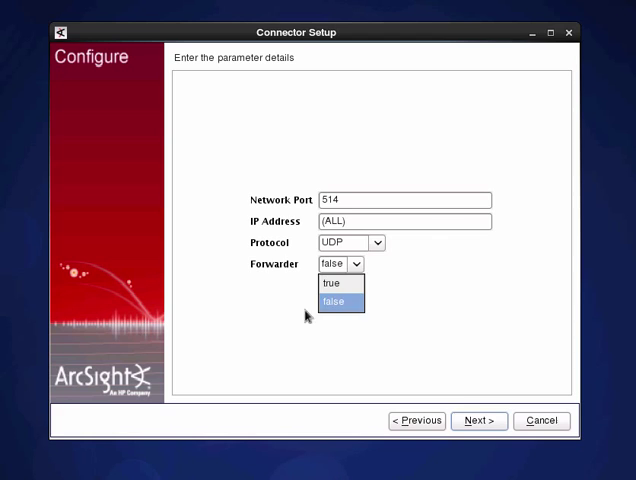
pyautogui.click(336, 304)
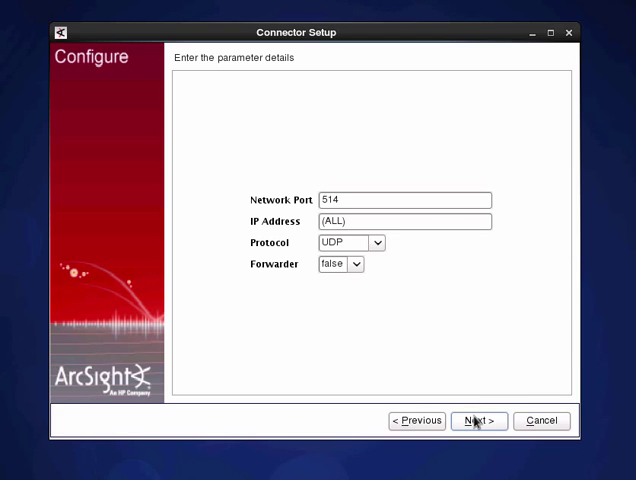
pyautogui.click(478, 420)
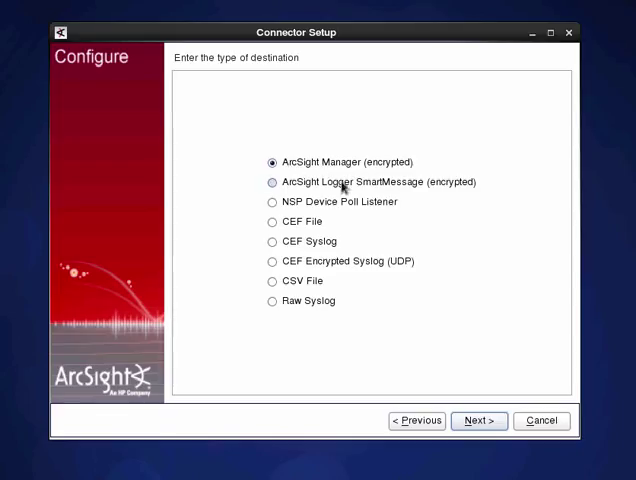
pyautogui.moveTo(296, 280)
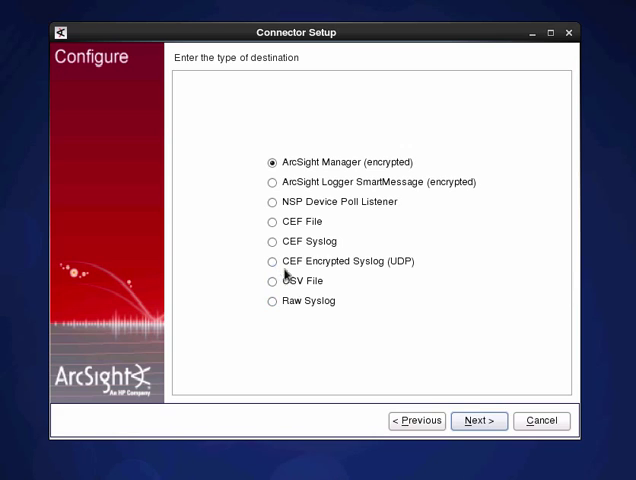
# Step: Choose ArcSight Logger SmartMessage (encrypted) as the destination type
pyautogui.click(270, 280)
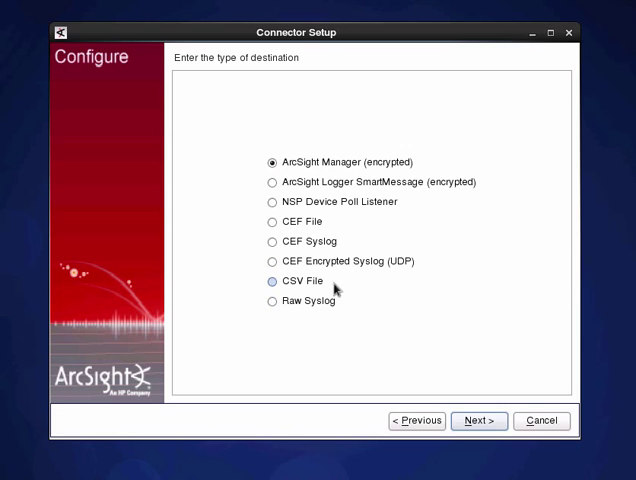
pyautogui.click(272, 300)
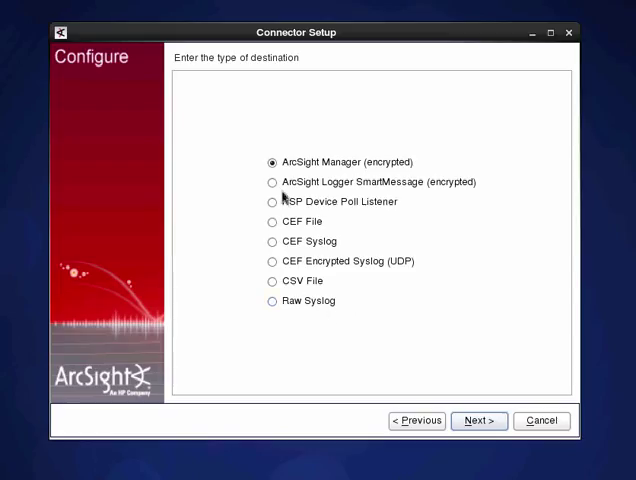
pyautogui.click(272, 182)
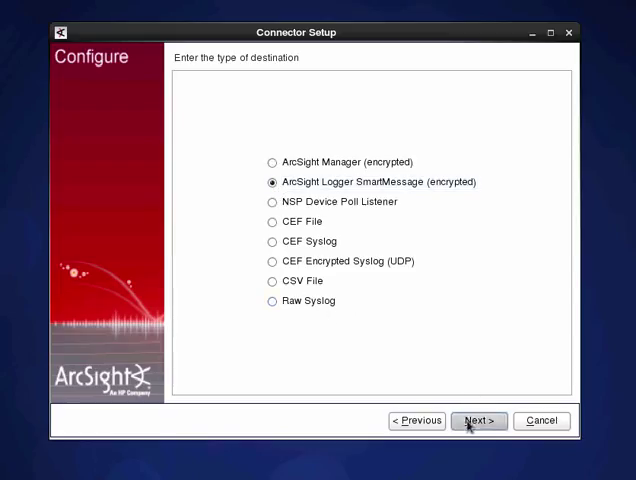
# Step: Set destination host 172.16.100.100, port 443, receiver Demo_Receiver with compression Disabled, and continue
pyautogui.click(478, 420)
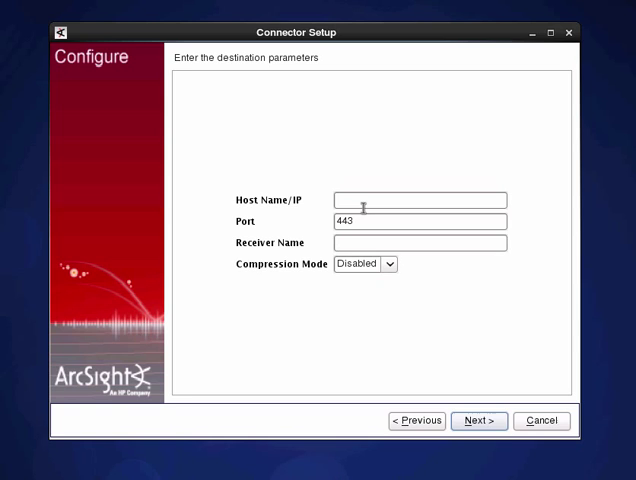
pyautogui.write('172.16.100.100')
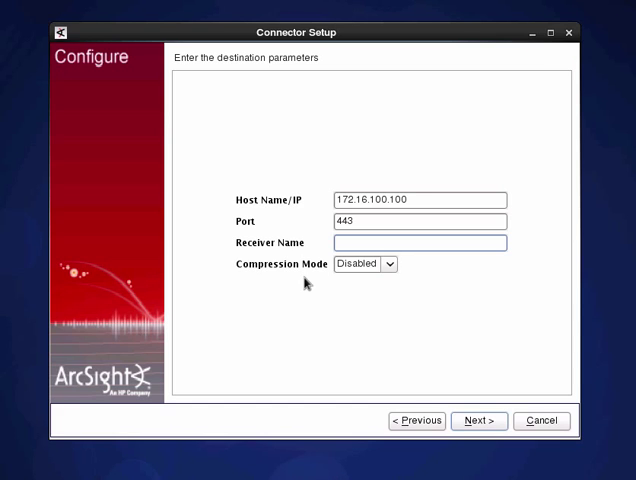
pyautogui.write('De')
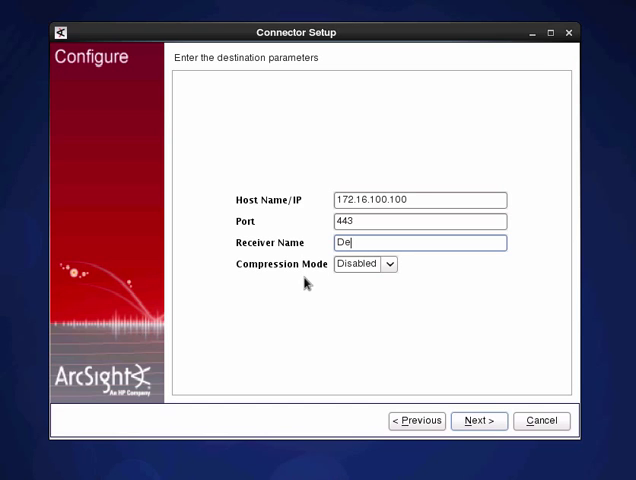
pyautogui.write('mo_')
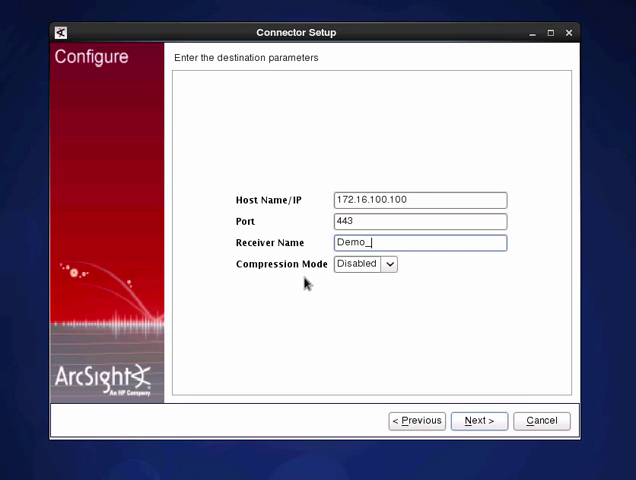
pyautogui.write('Receiver')
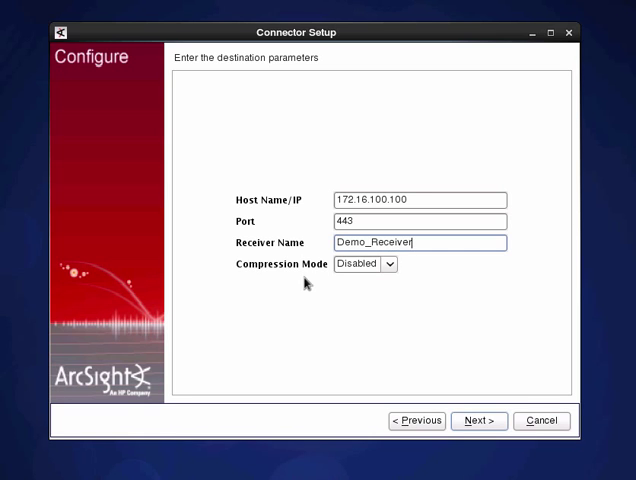
pyautogui.click(388, 264)
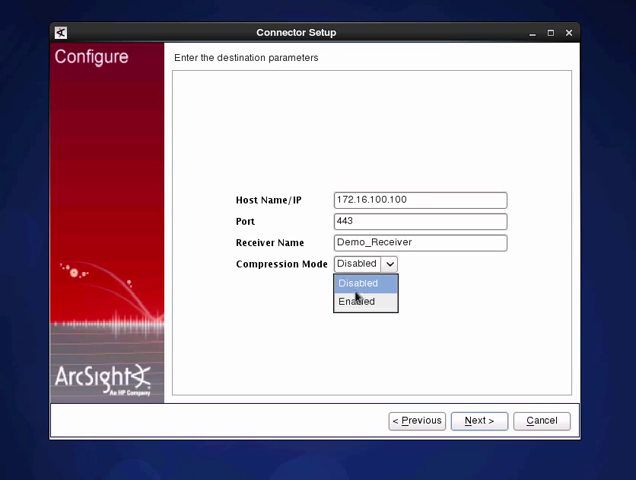
pyautogui.click(356, 284)
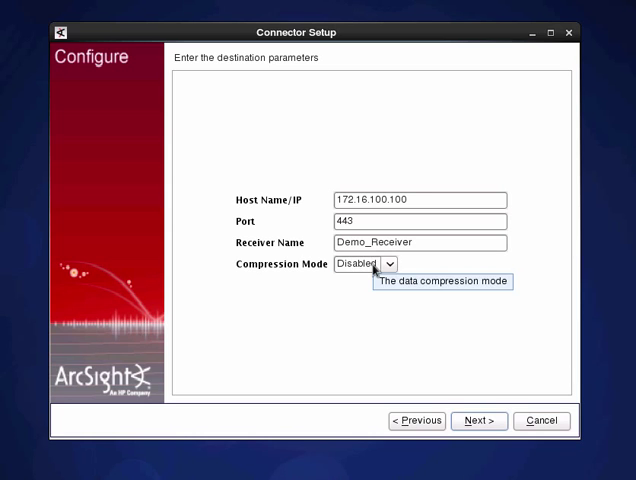
pyautogui.moveTo(284, 320)
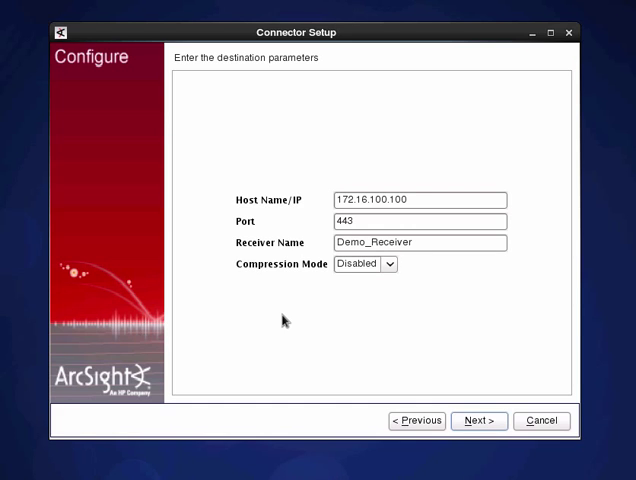
pyautogui.moveTo(360, 264)
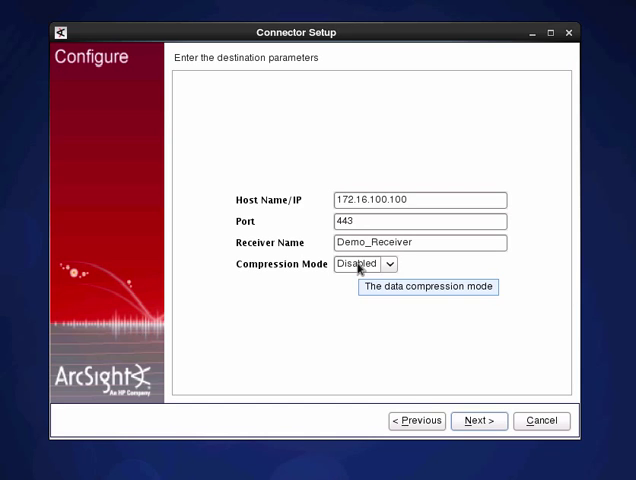
pyautogui.moveTo(320, 332)
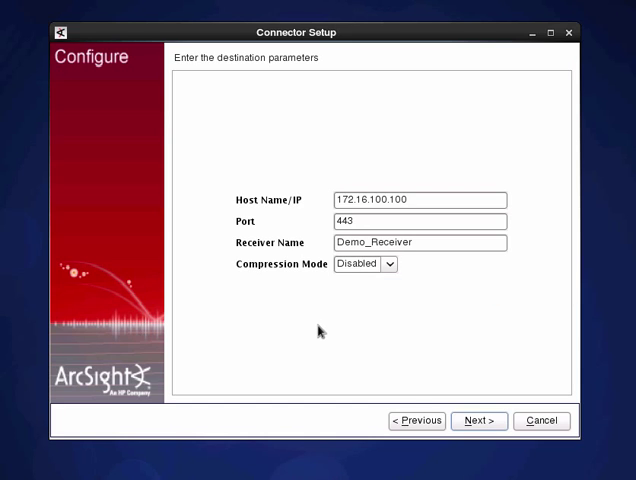
pyautogui.click(478, 420)
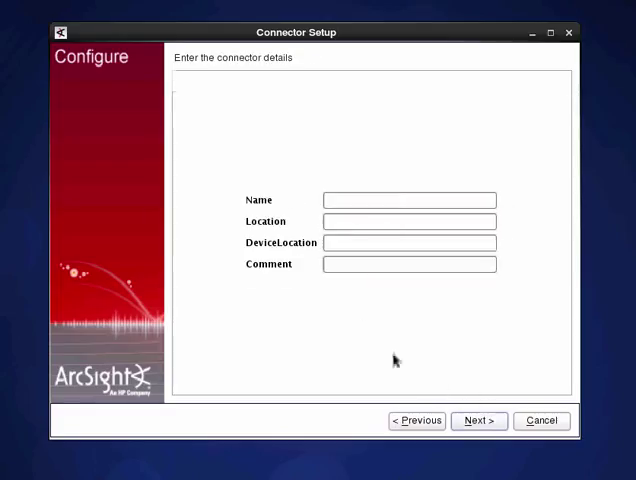
# Step: Enter name Demo Syslog, location VM Machine, device location VM, comment Demo setup of Syslog, and submit
pyautogui.click(408, 200)
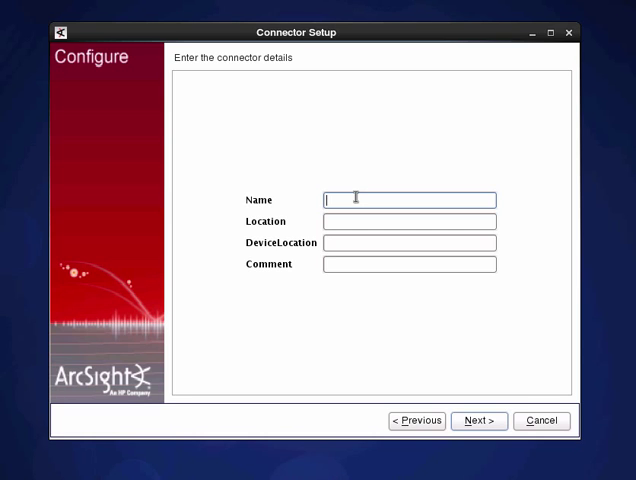
pyautogui.write('Demo Syslog')
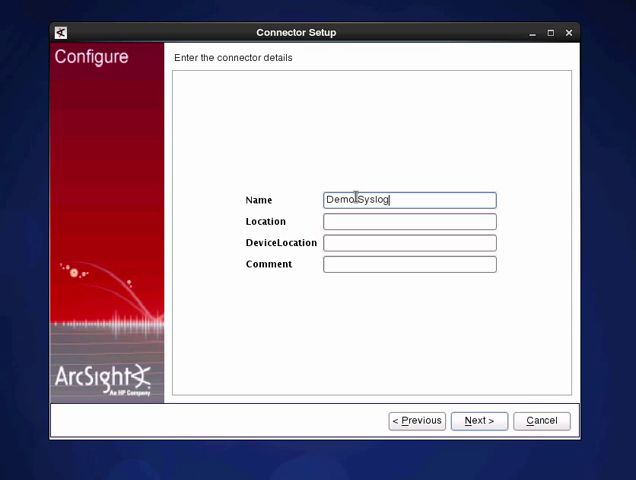
pyautogui.write('VM')
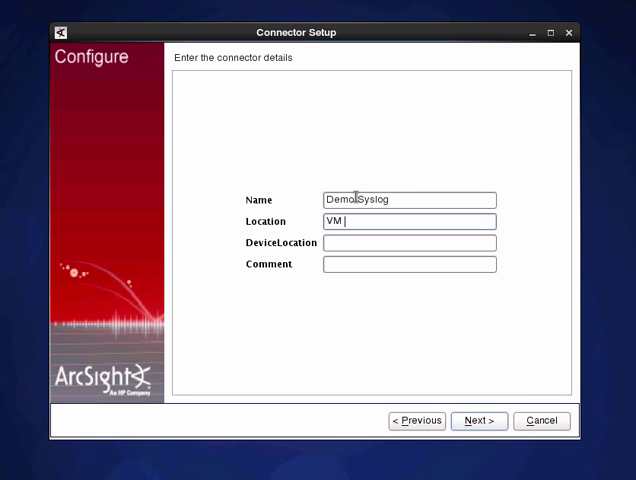
pyautogui.write('Machine')
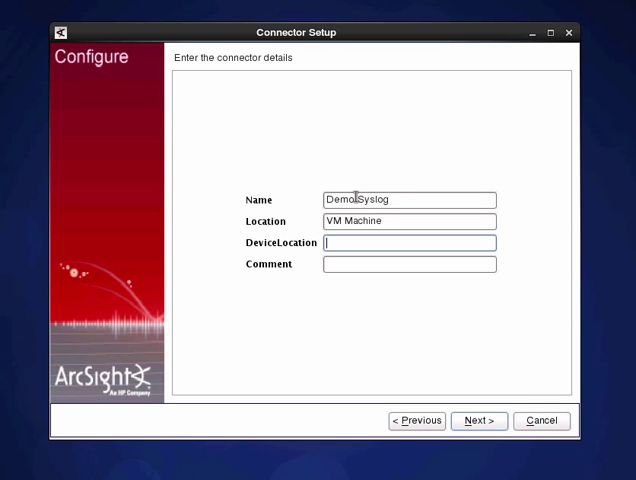
pyautogui.write('VM')
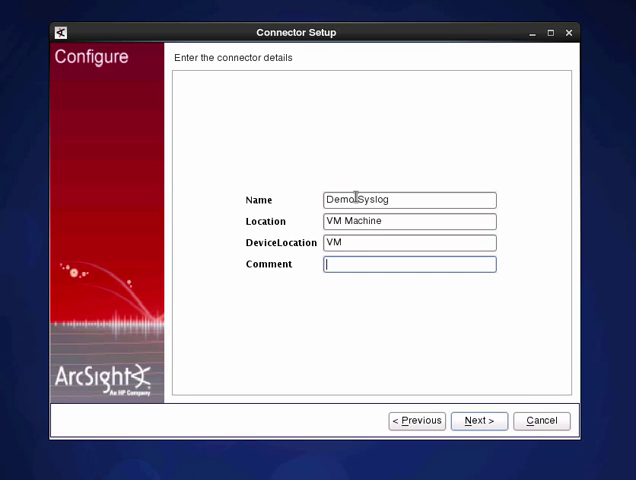
pyautogui.write('Demo setup o')
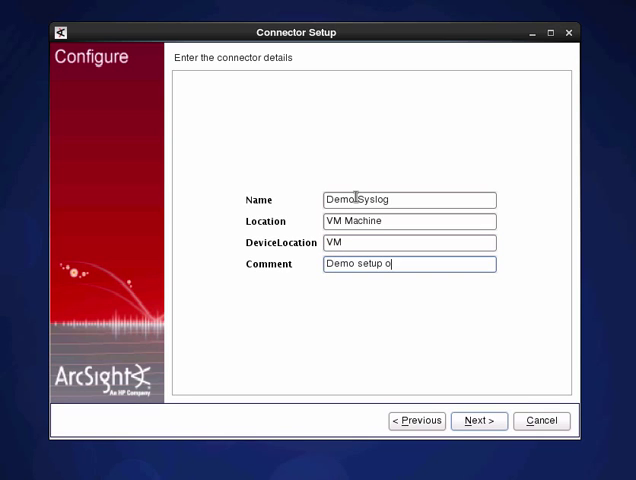
pyautogui.write('f Syslog')
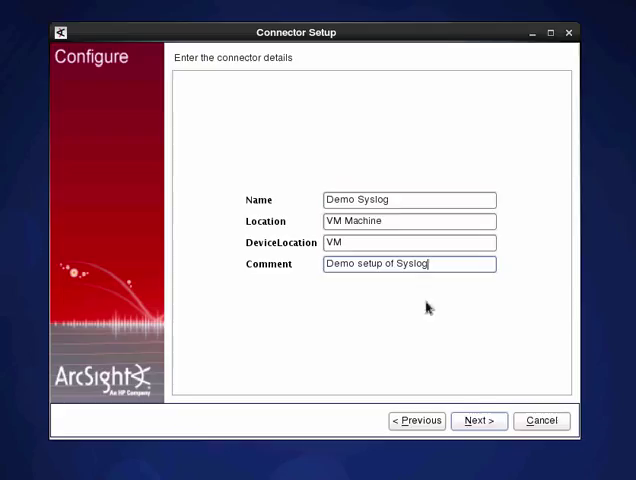
pyautogui.click(478, 420)
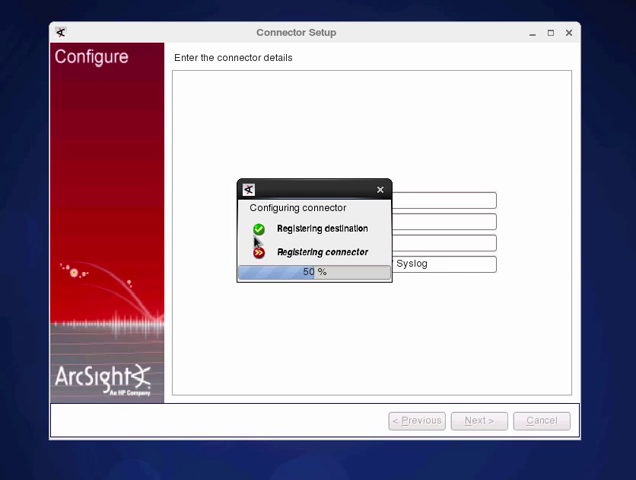
pyautogui.moveTo(236, 250)
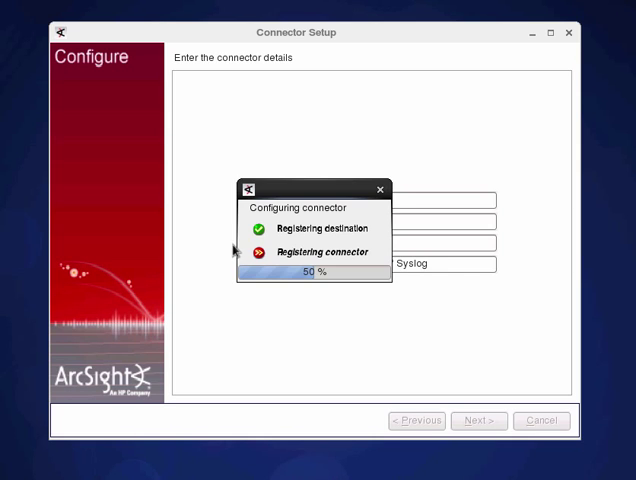
pyautogui.moveTo(284, 272)
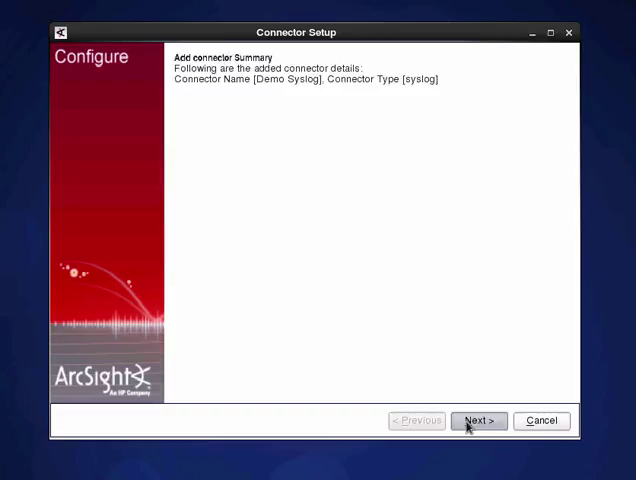
# Step: Continue past the Add connector summary for Demo Syslog to the service question
pyautogui.click(478, 420)
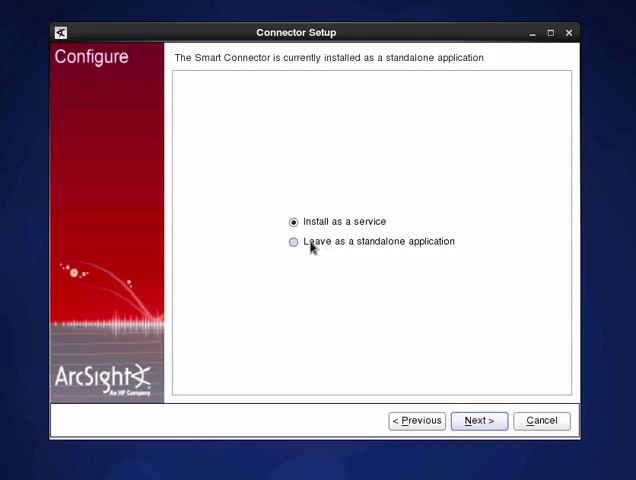
# Step: Install as a service with internal name arc_syslog, display name Syslog Daemon, auto-start Yes, and confirm the summary
pyautogui.click(478, 420)
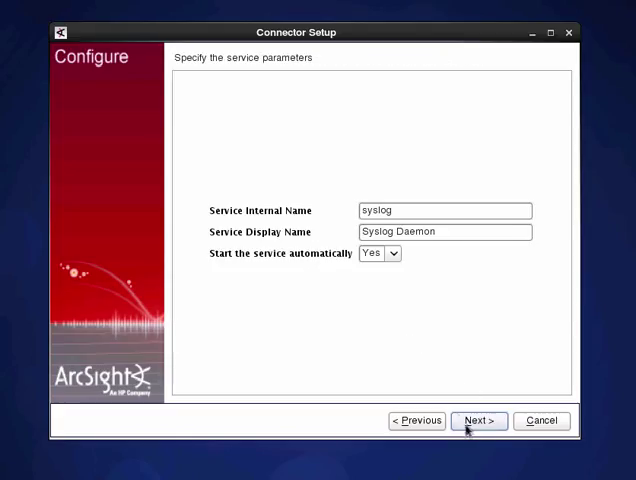
pyautogui.click(444, 210)
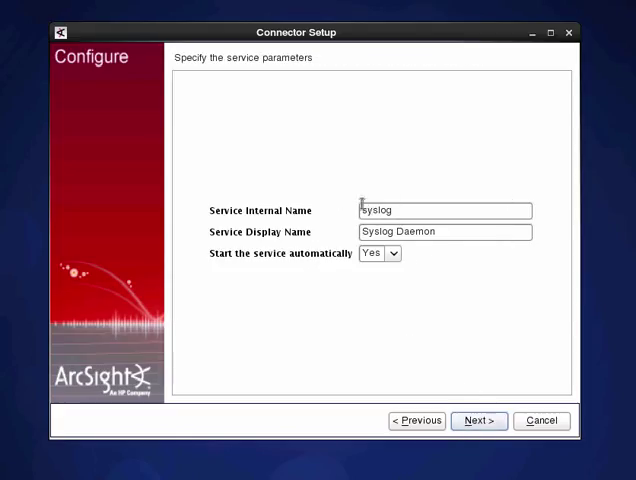
pyautogui.write('arc_')
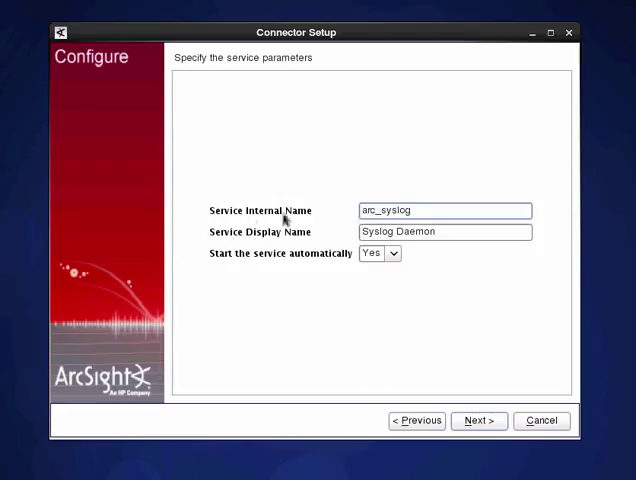
pyautogui.moveTo(346, 212)
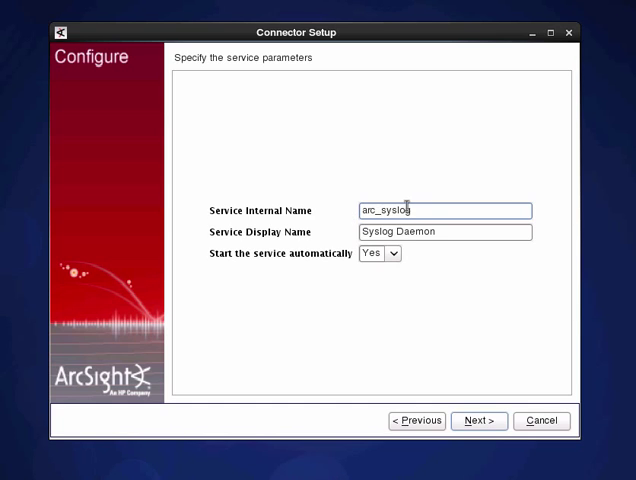
pyautogui.moveTo(216, 260)
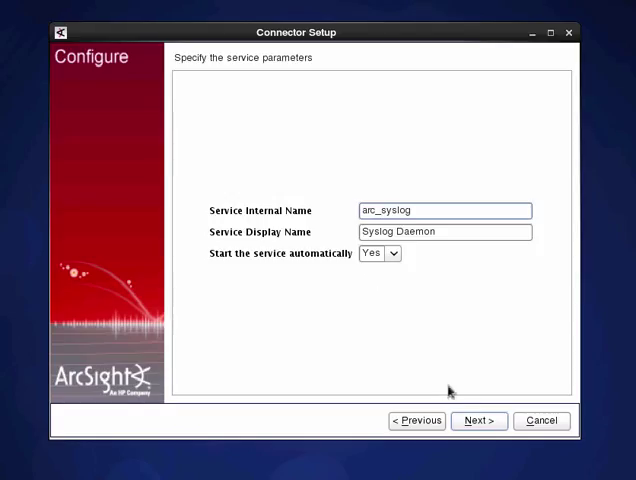
pyautogui.click(478, 420)
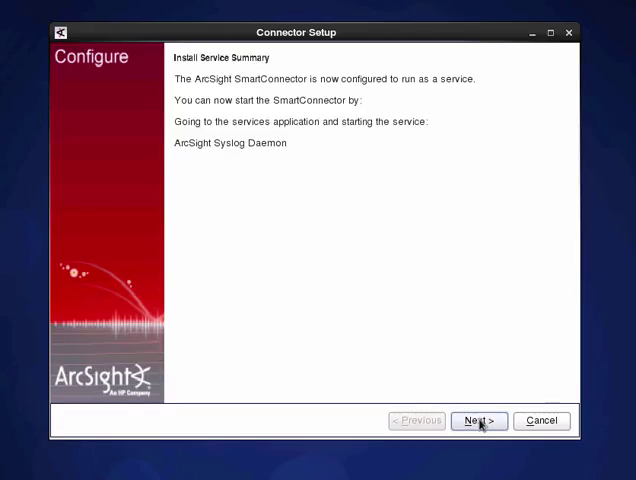
pyautogui.click(478, 420)
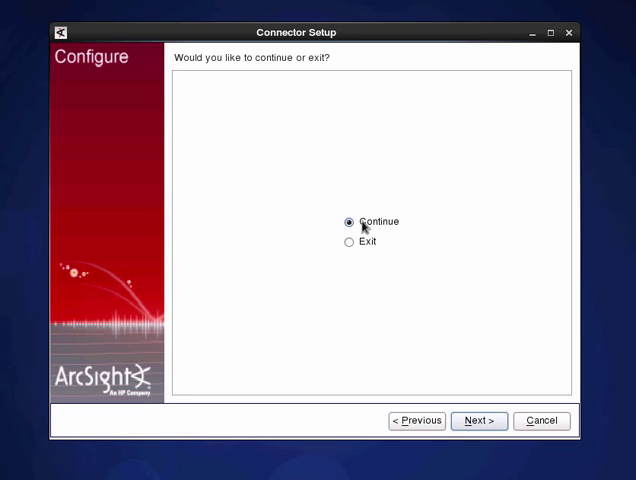
pyautogui.moveTo(326, 220)
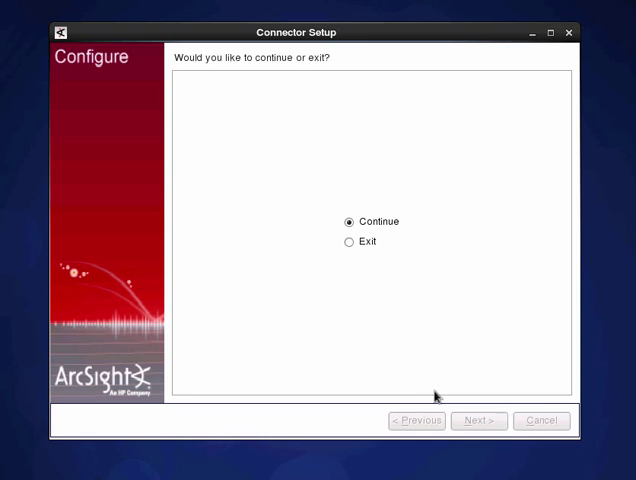
# Step: Continue setup and finish with 'I do not want to change any setting'
pyautogui.click(478, 420)
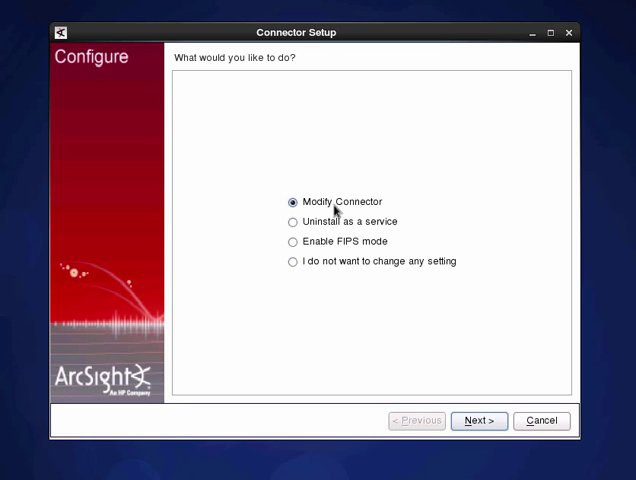
pyautogui.moveTo(292, 290)
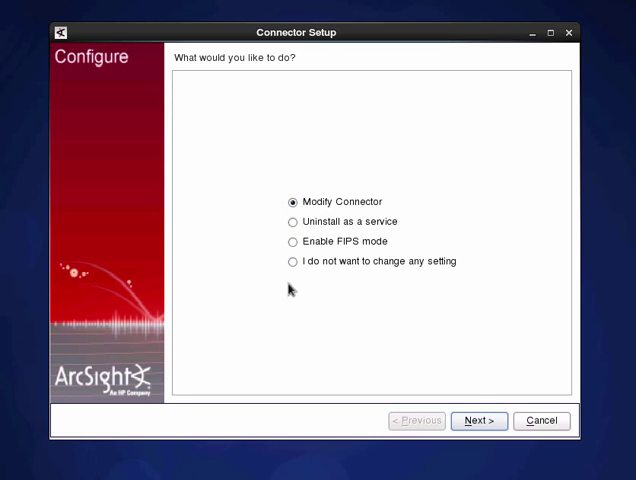
pyautogui.click(288, 260)
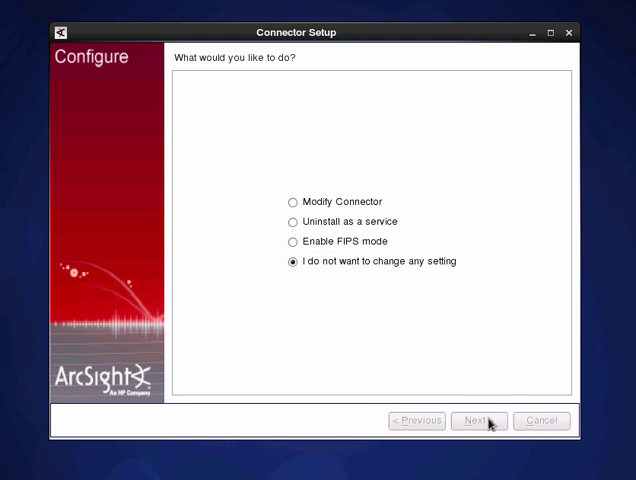
pyautogui.click(476, 420)
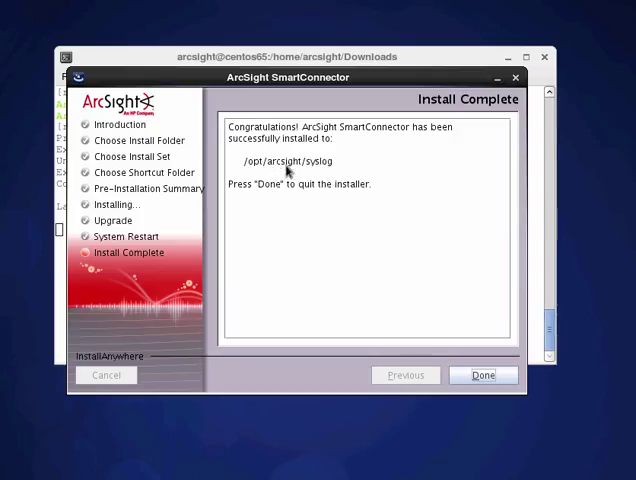
pyautogui.moveTo(320, 200)
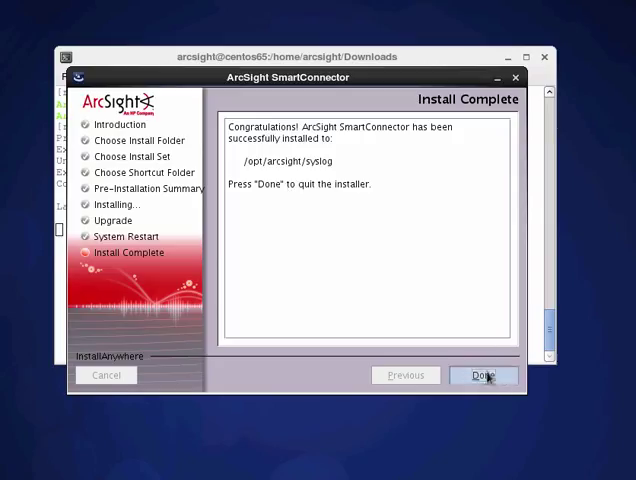
# Step: Quit the completed installer with Done, returning to the terminal prompt in Downloads
pyautogui.click(484, 376)
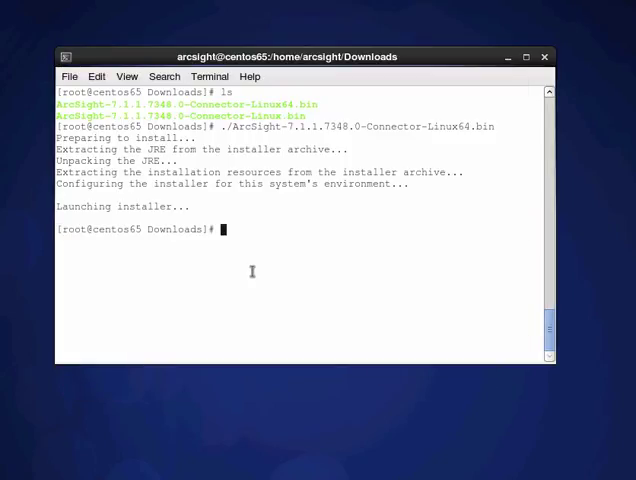